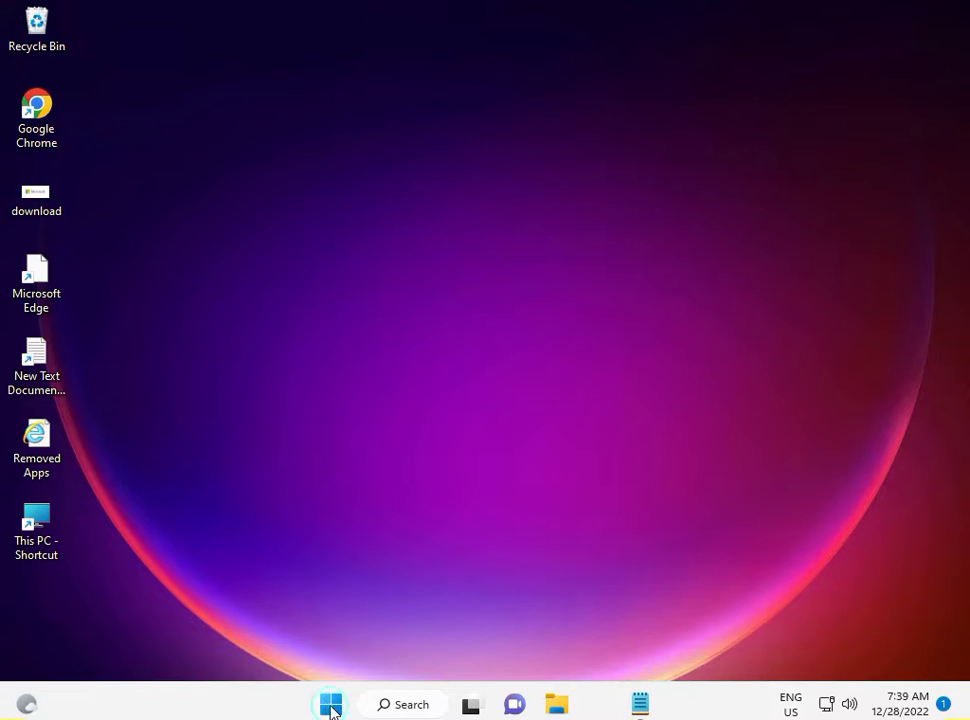
Step: Search the Start menu for cmd to surface Command Prompt with Run as administrator
click(330, 704)
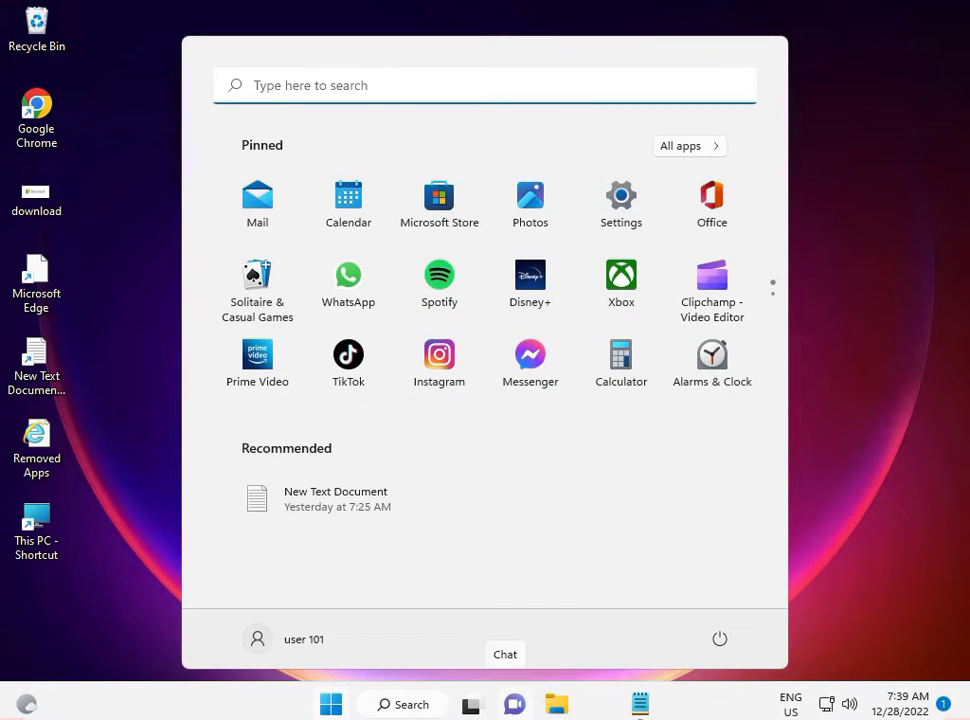
mouse_move(408, 588)
text(c)
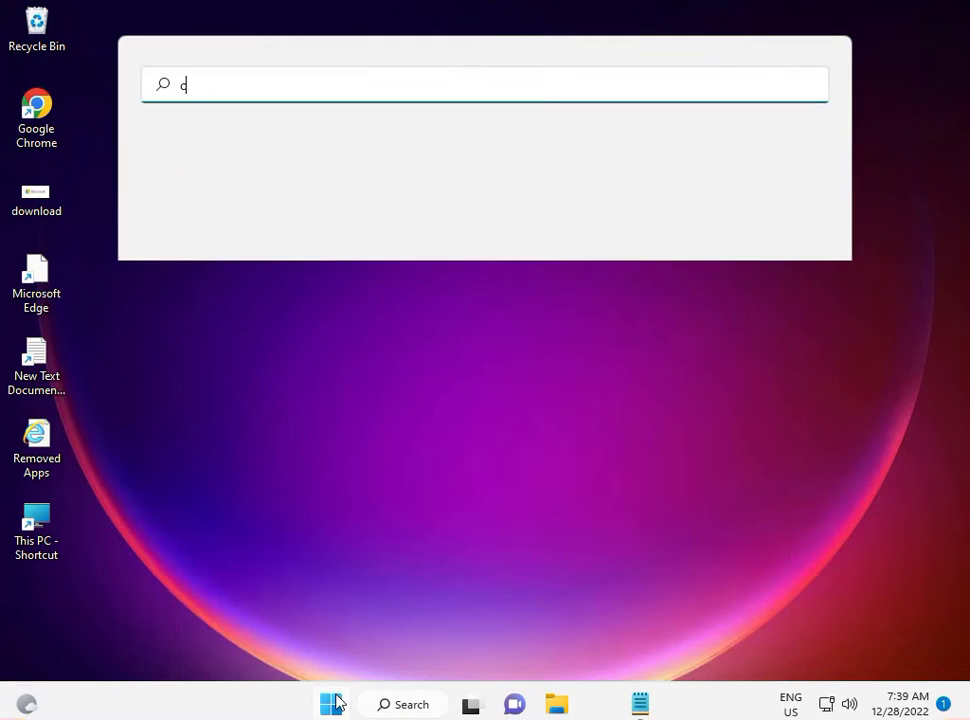
text(md)
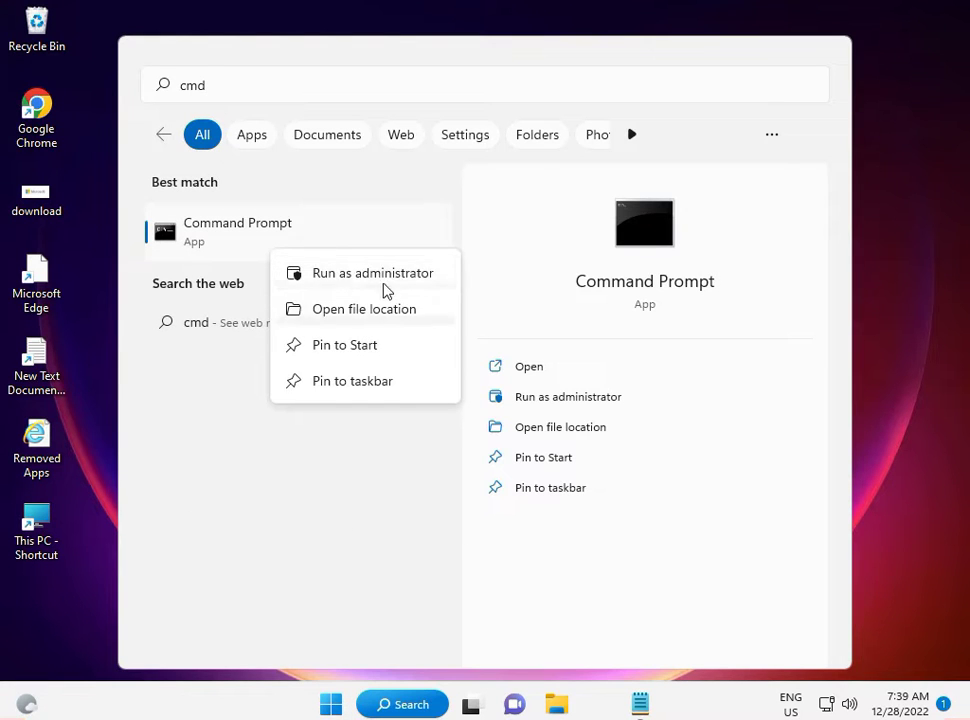
Step: Start an administrator Command Prompt and run the pasted sfc /scannow system scan
click(372, 272)
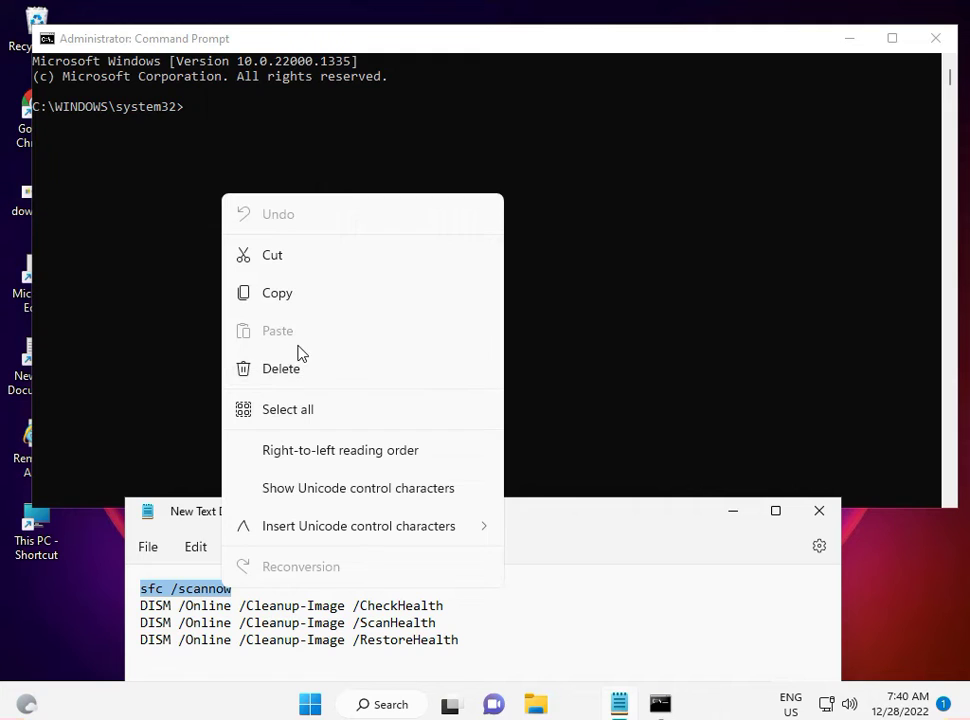
click(248, 164)
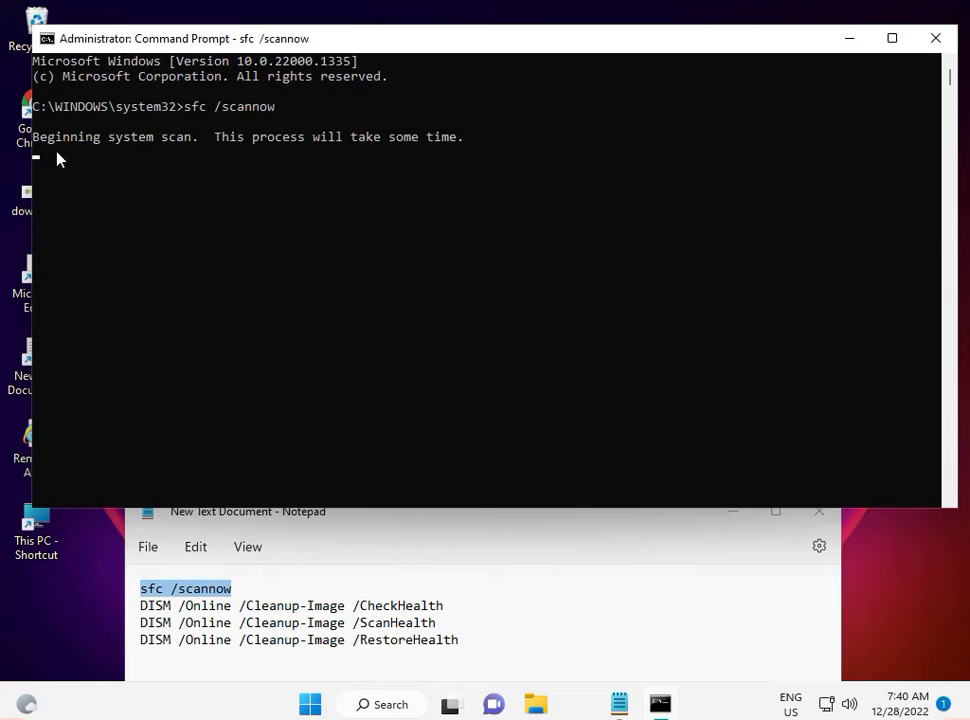
mouse_move(108, 488)
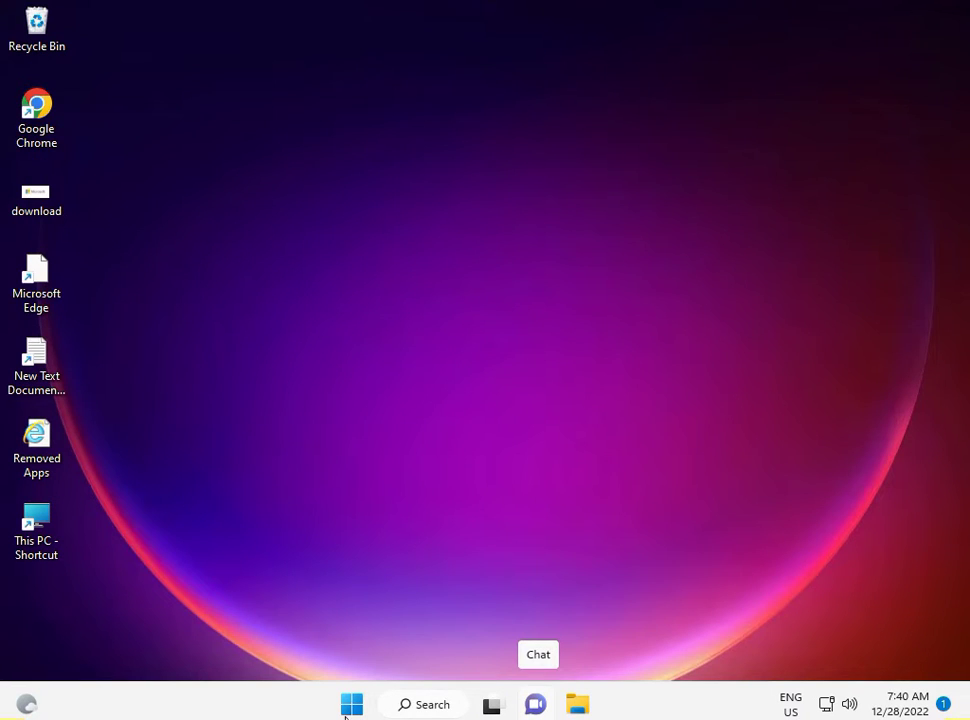
Step: Reach the Windows Update page in Settings and confirm the PC is up to date
click(348, 704)
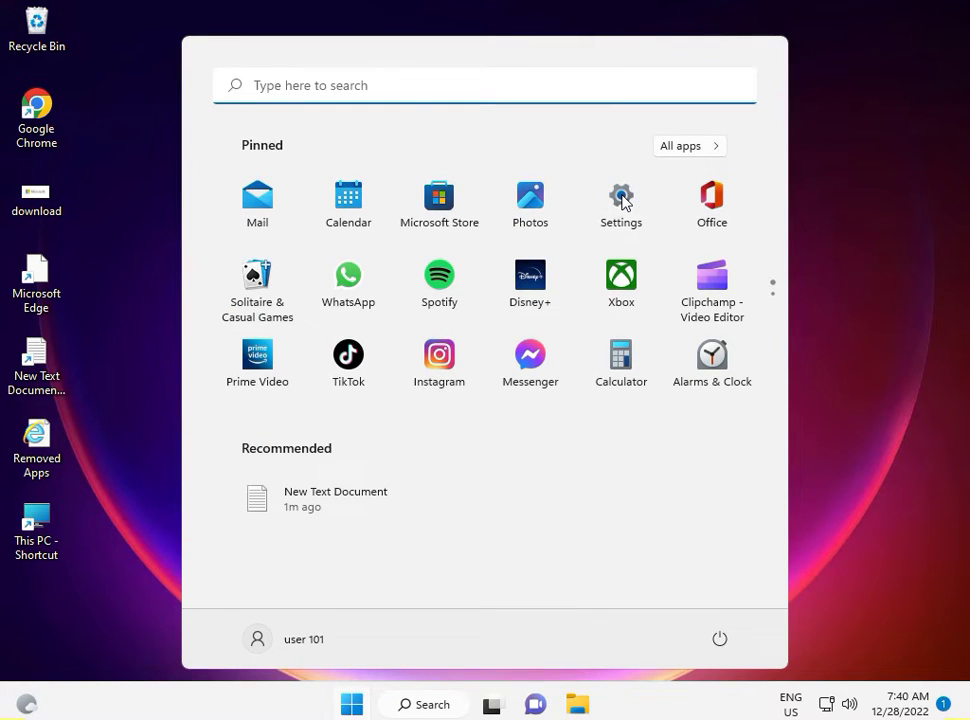
click(620, 196)
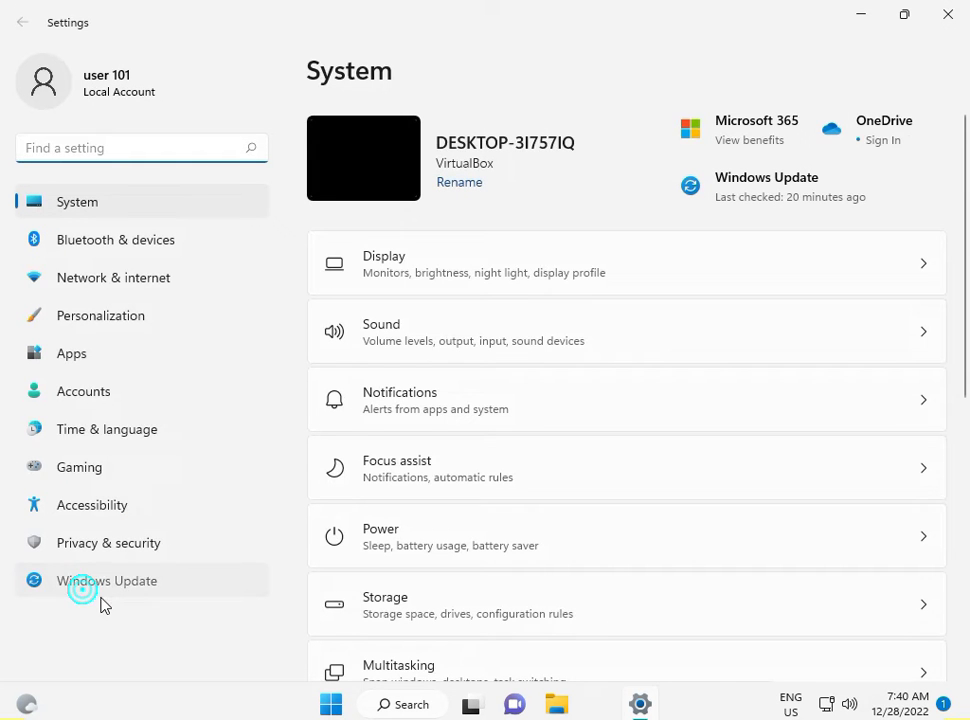
click(84, 580)
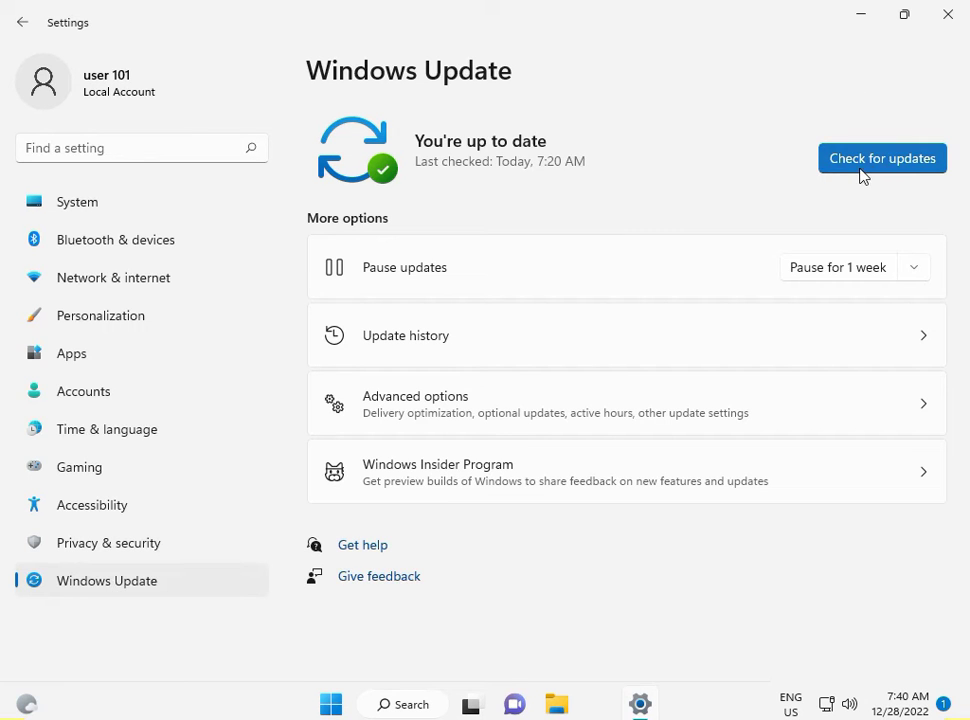
mouse_move(488, 212)
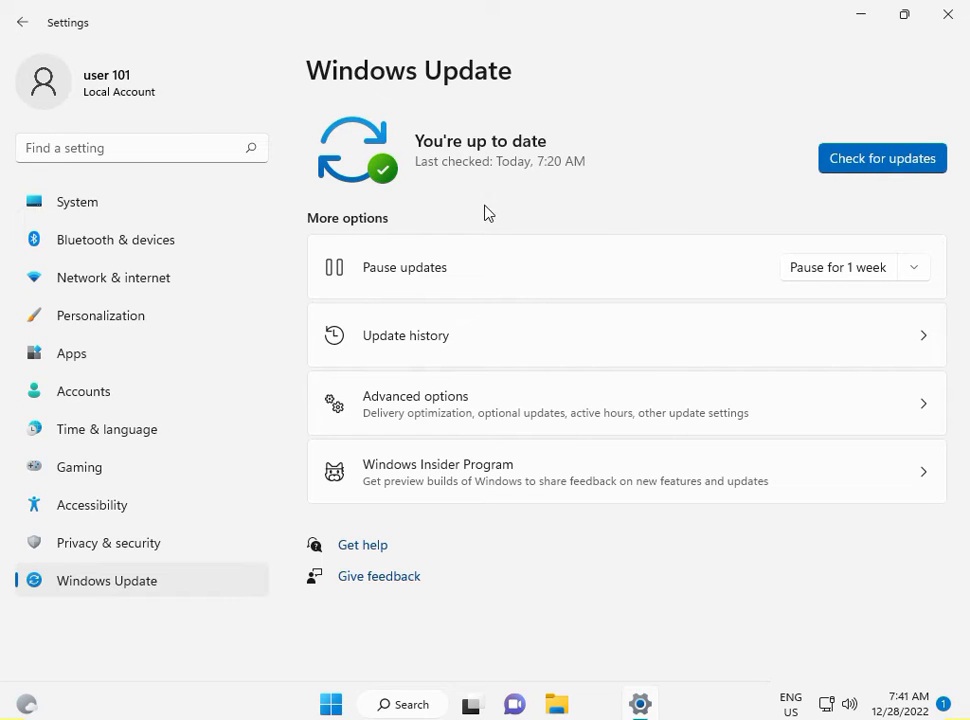
mouse_move(336, 244)
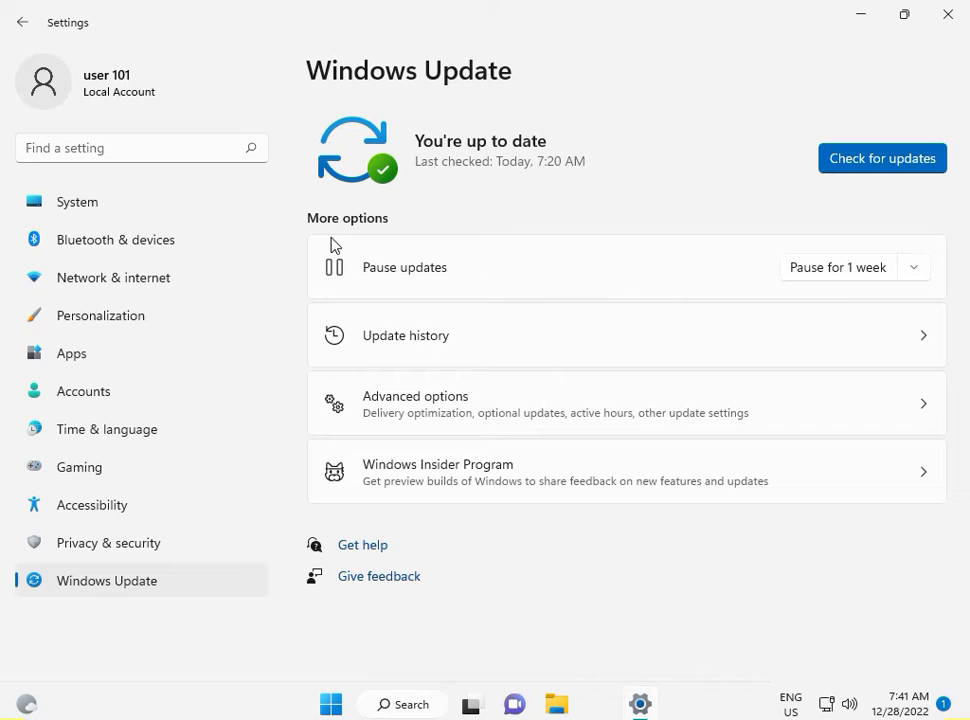
mouse_move(374, 228)
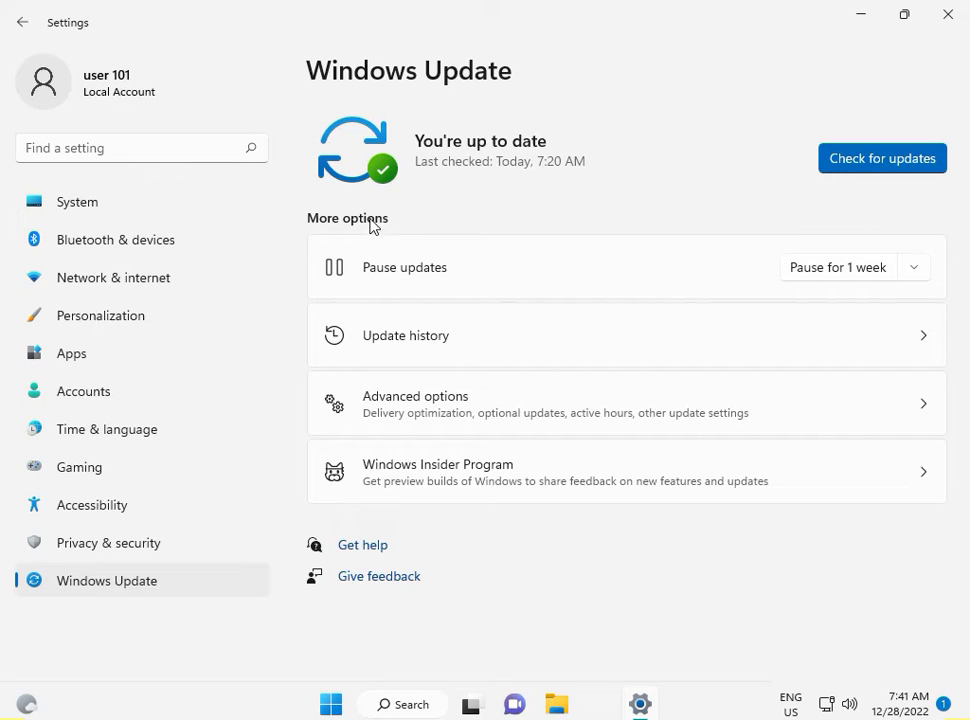
mouse_move(764, 248)
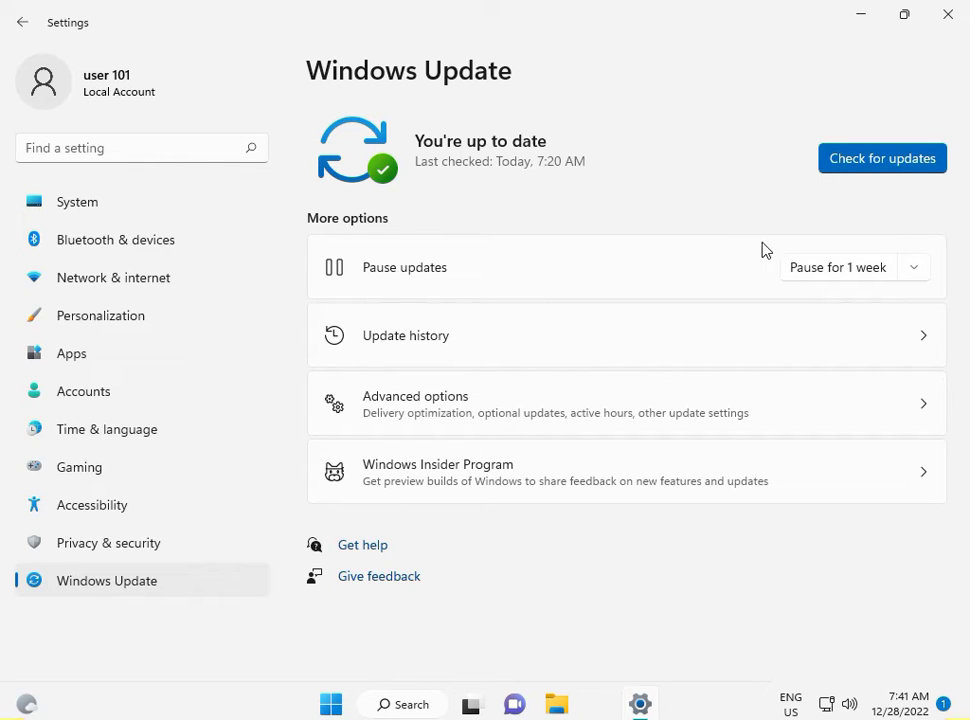
mouse_move(756, 232)
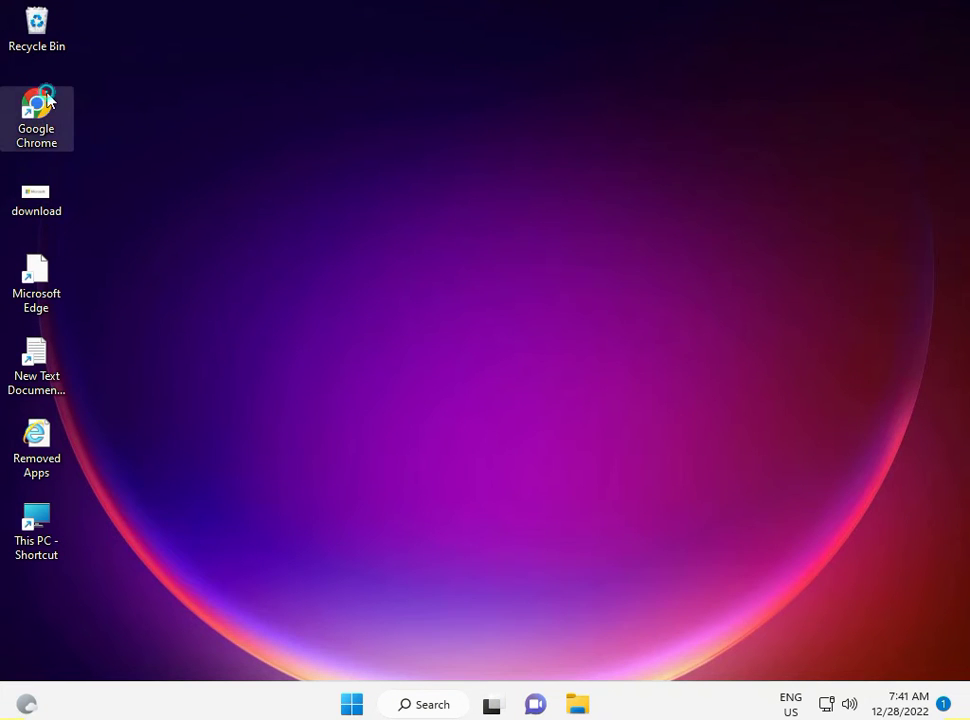
mouse_move(40, 104)
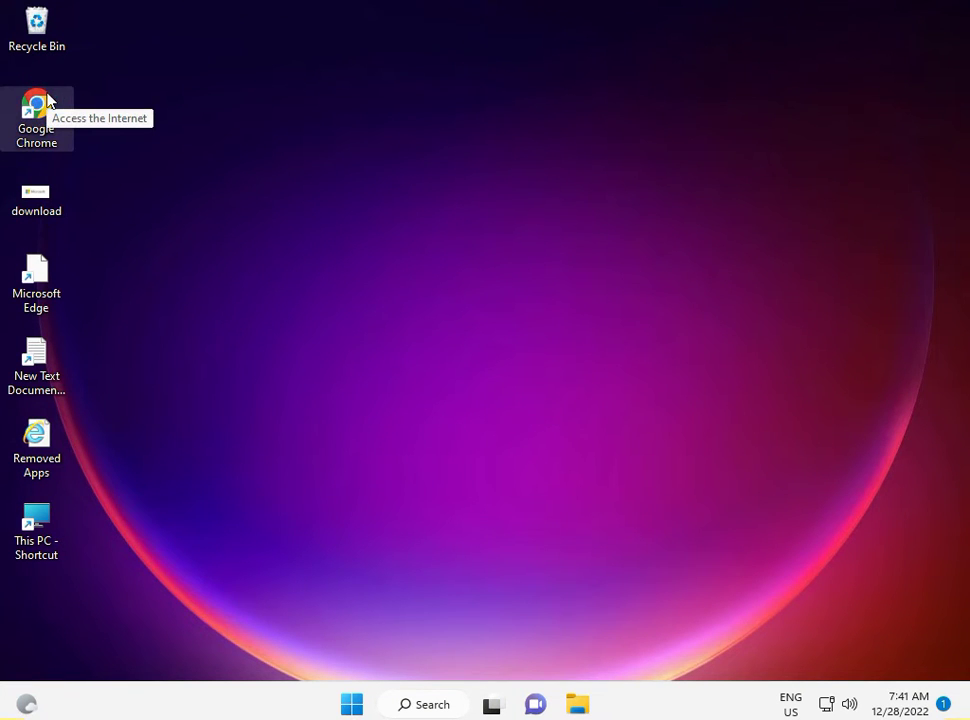
Step: Search Google in Chrome for cdp.dll download and land on the DLLme download page
click(36, 104)
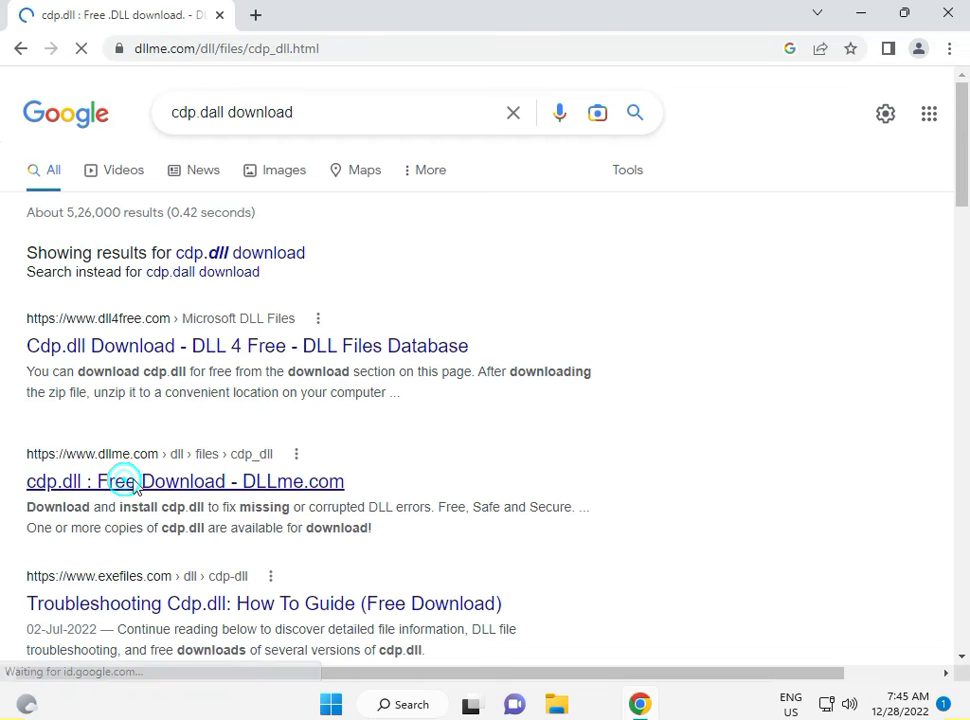
click(124, 480)
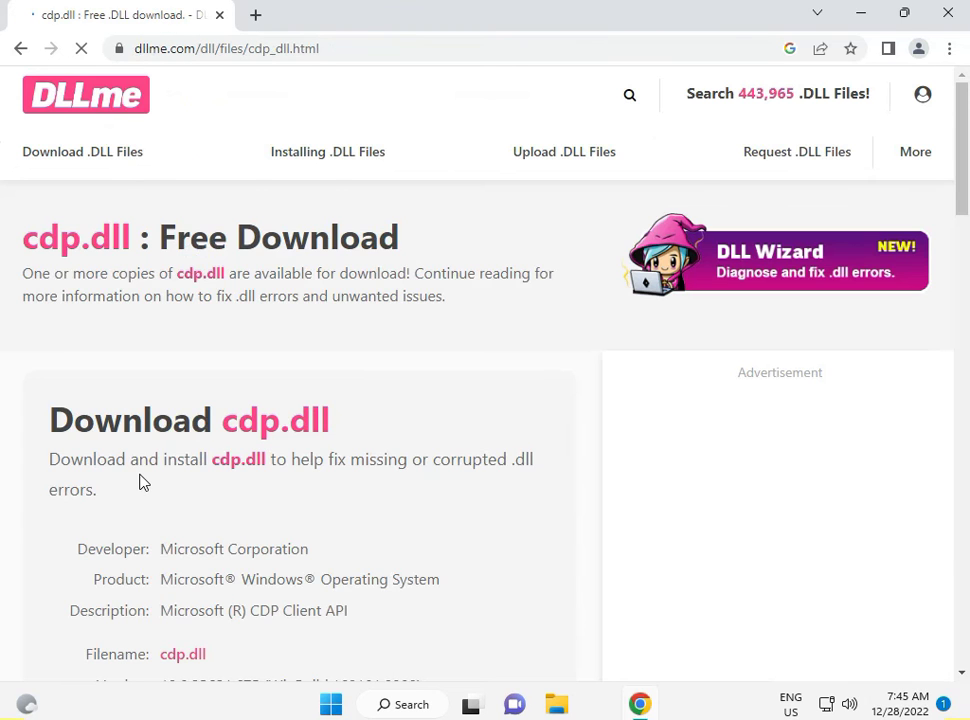
scroll(down, 3)
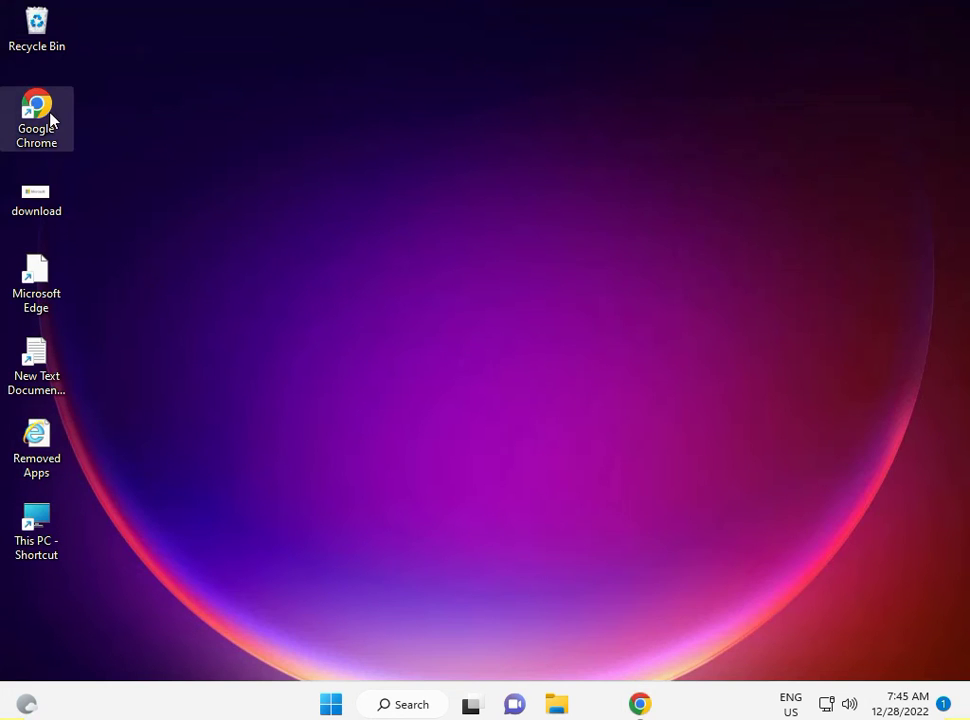
right_click(36, 104)
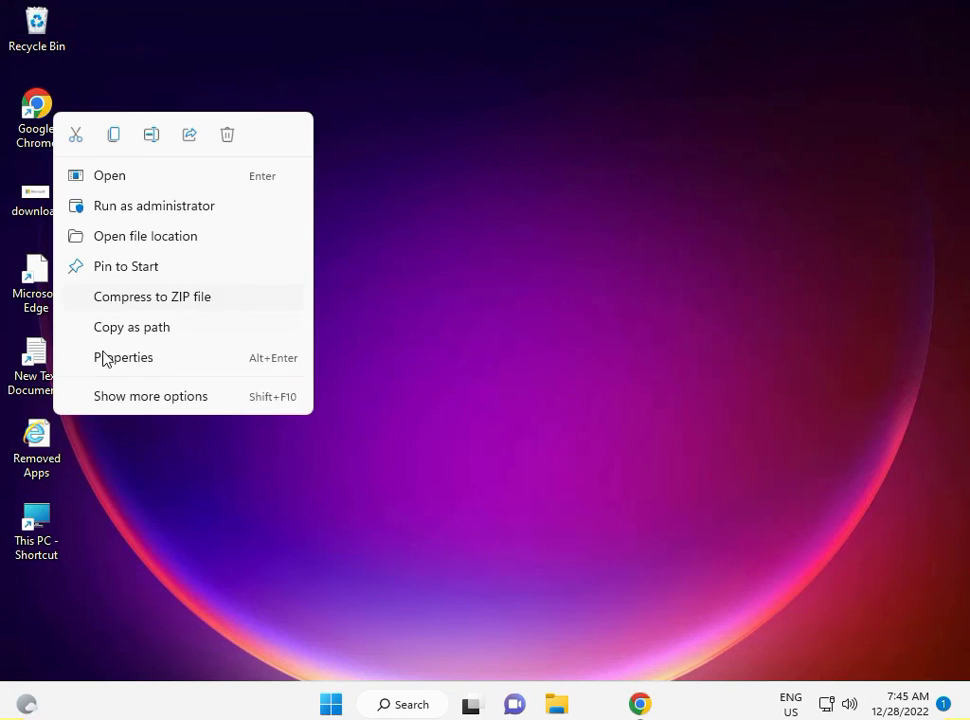
click(150, 396)
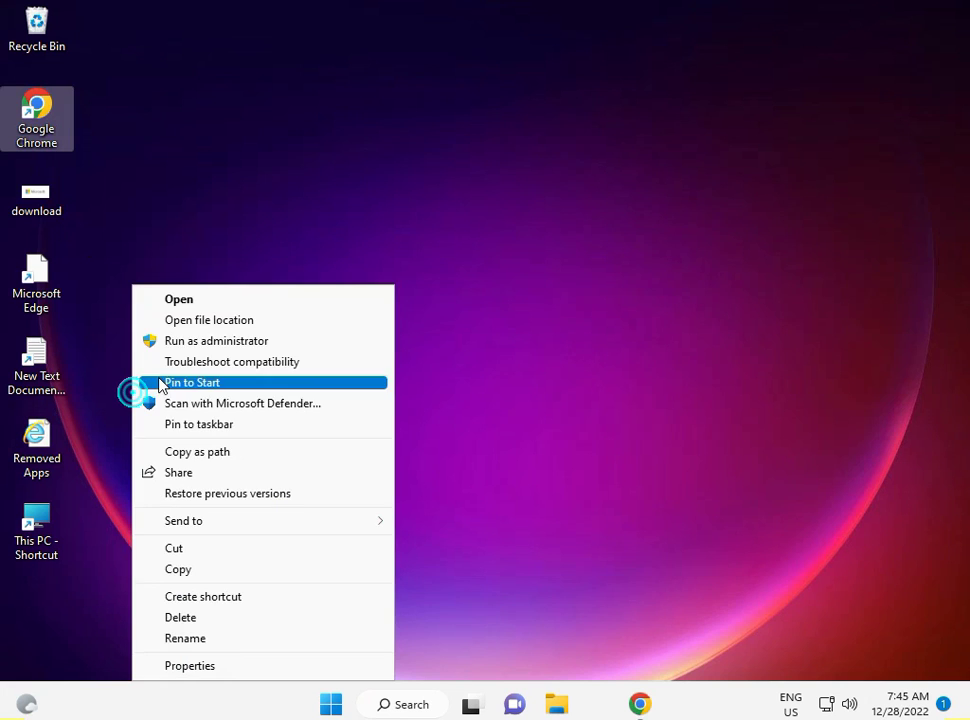
click(210, 382)
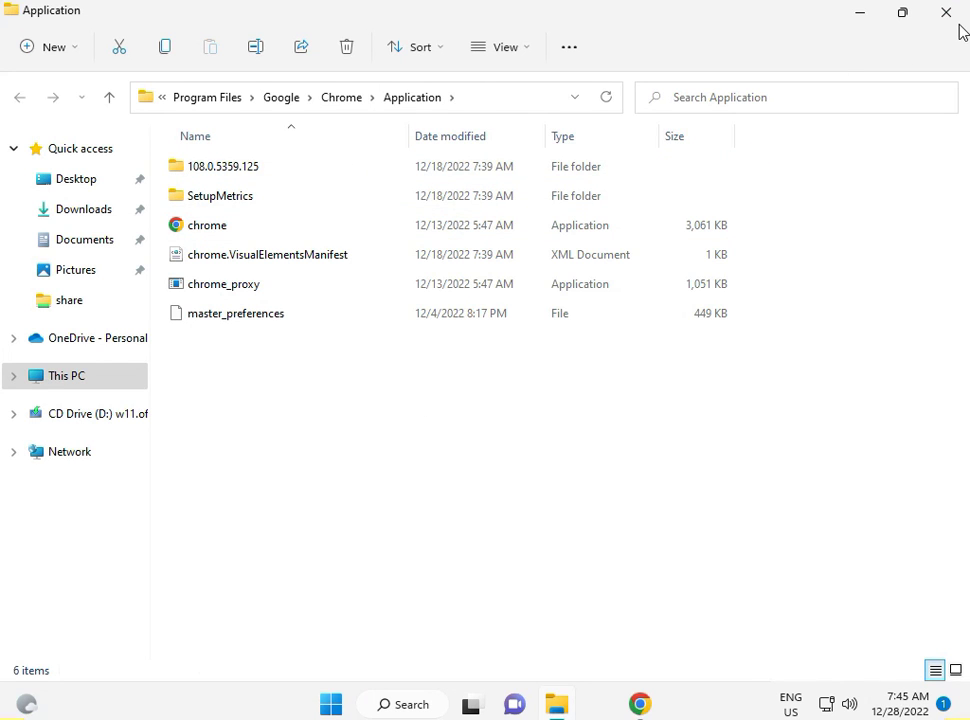
mouse_move(940, 12)
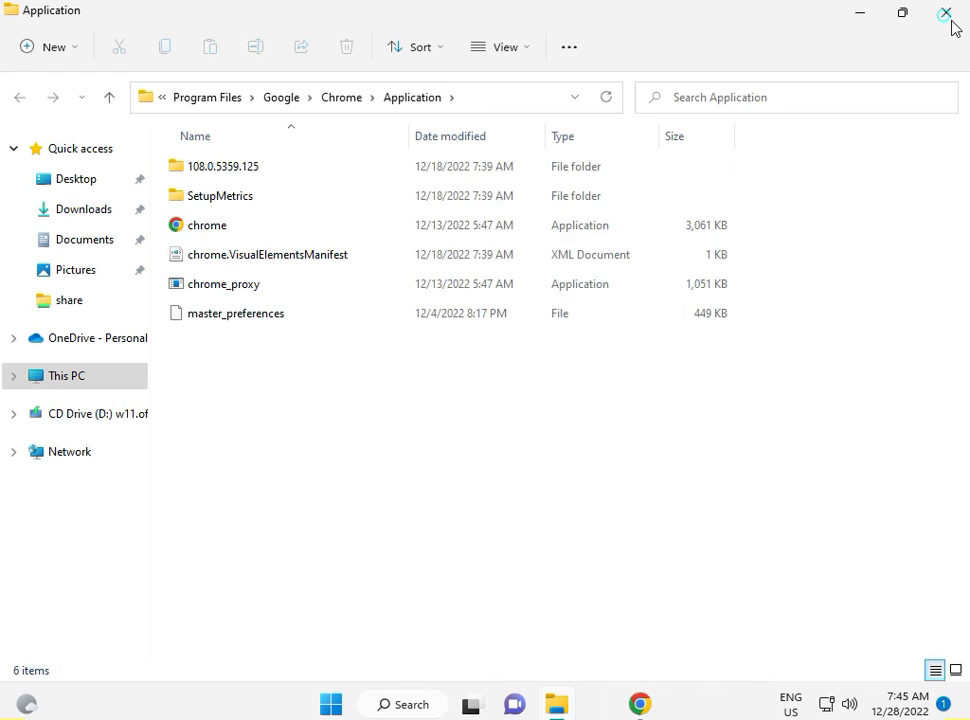
click(944, 12)
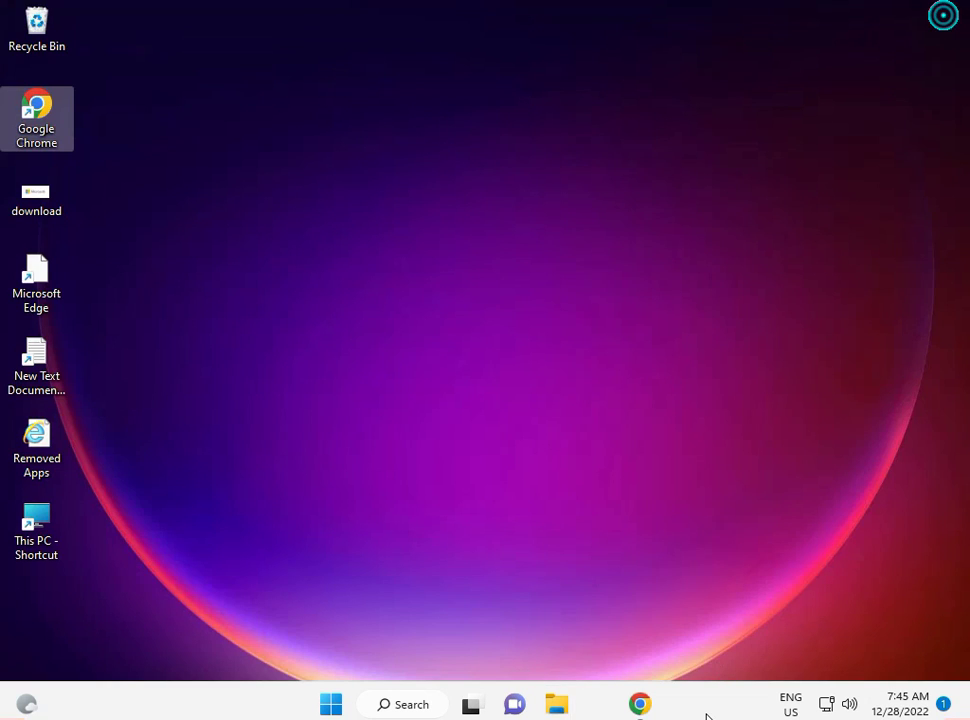